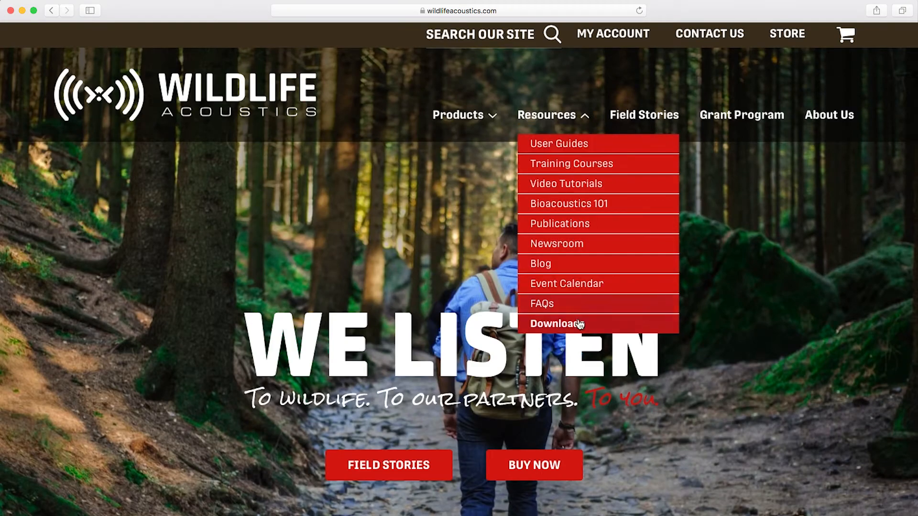
# Step: View the Kaleidoscope Pro product page on the Wildlife Acoustics site
pyautogui.click(555, 323)
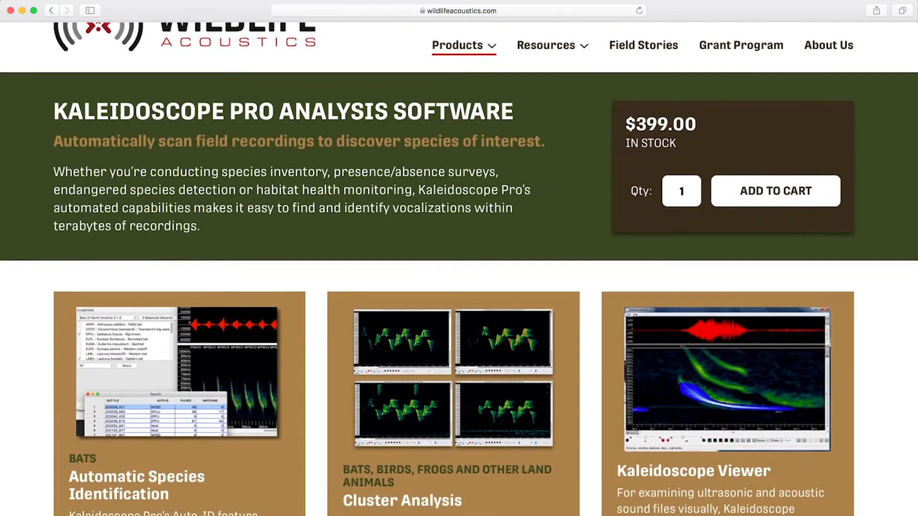
pyautogui.scroll(-3)
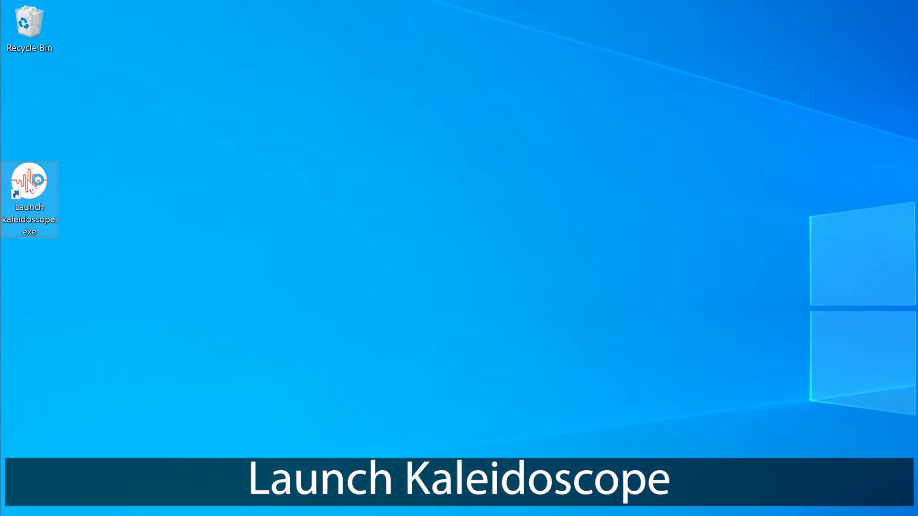
# Step: Launch Kaleidoscope and save Non-bat Analysis Mode as the default via File > Set Defaults
pyautogui.doubleClick(29, 182)
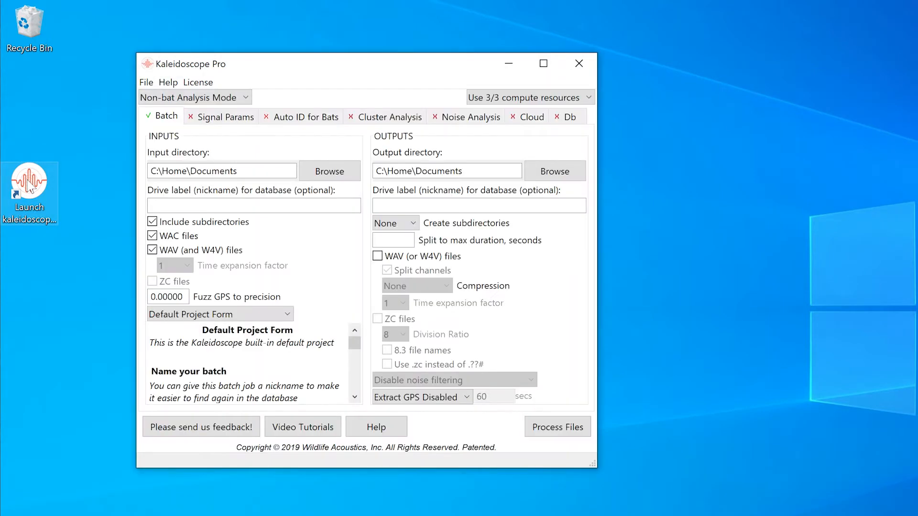
pyautogui.click(146, 82)
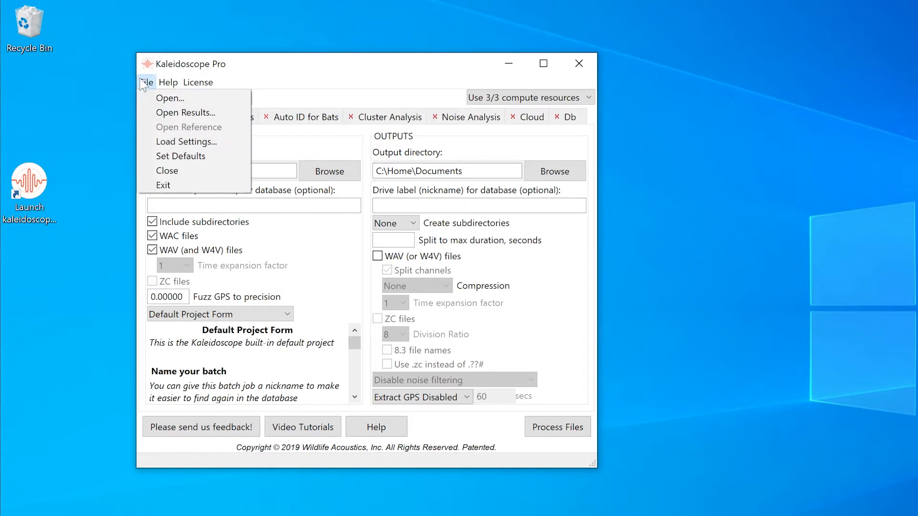
pyautogui.click(181, 156)
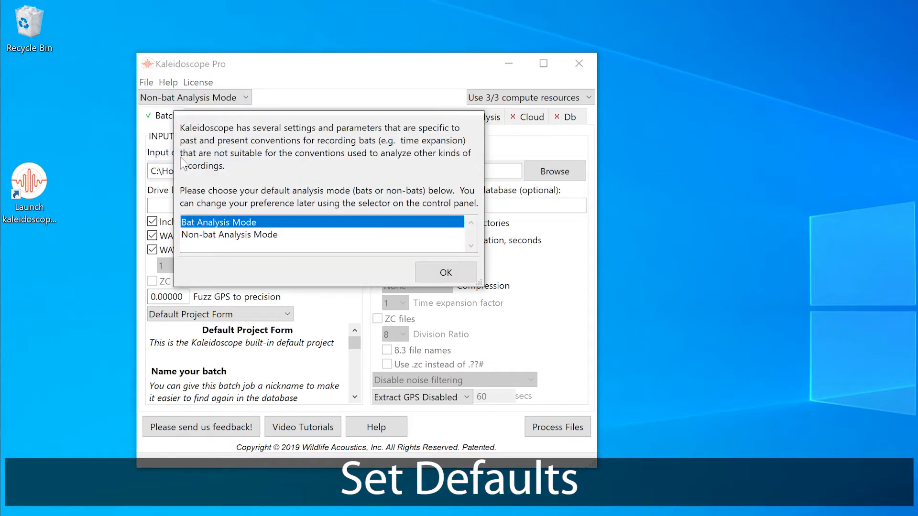
pyautogui.click(230, 235)
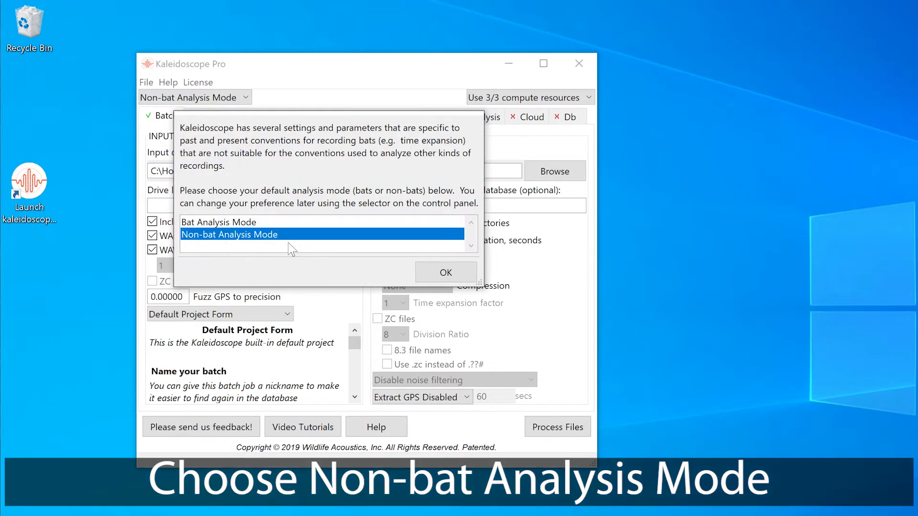
pyautogui.click(445, 273)
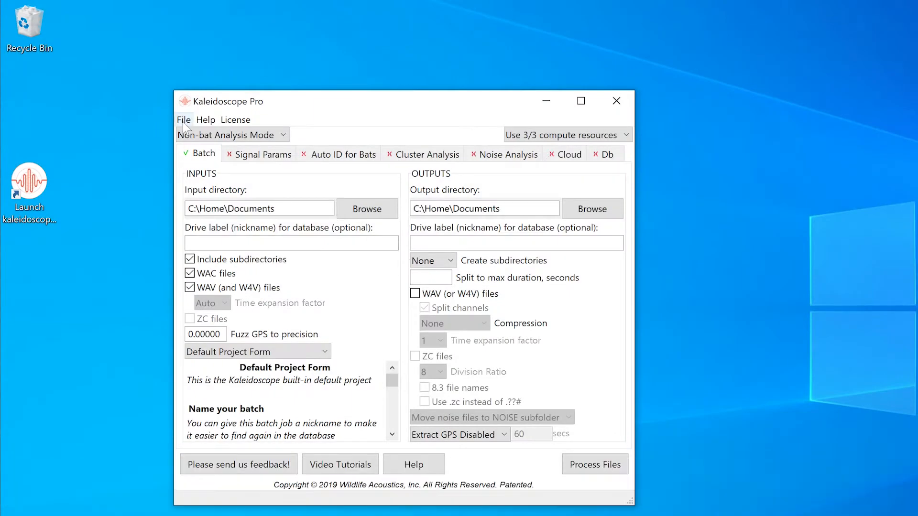
pyautogui.moveTo(195, 140)
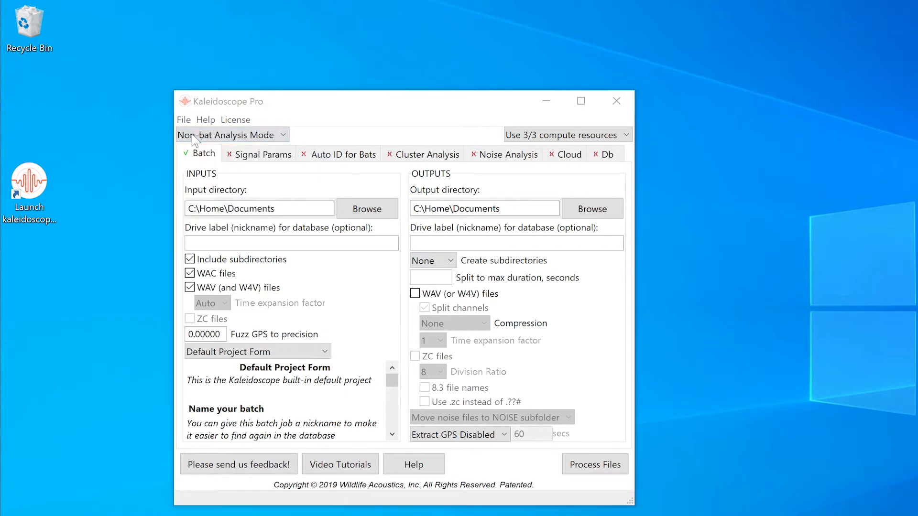
# Step: Start opening recordings, browsing to the Bird Recordings folder with dataset 1 and dataset 2
pyautogui.click(367, 208)
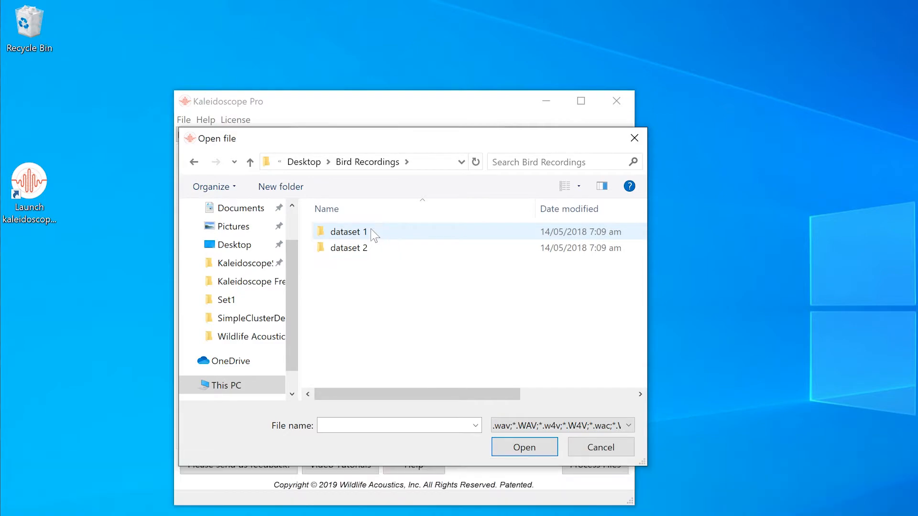
# Step: Review the dataset 1 recordings one by one in the viewer, continuing into dataset 2
pyautogui.doubleClick(348, 231)
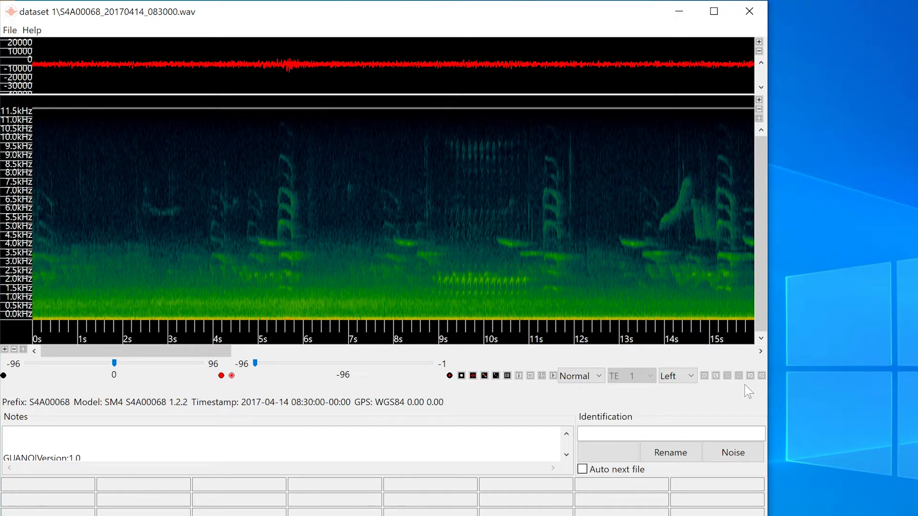
pyautogui.moveTo(754, 390)
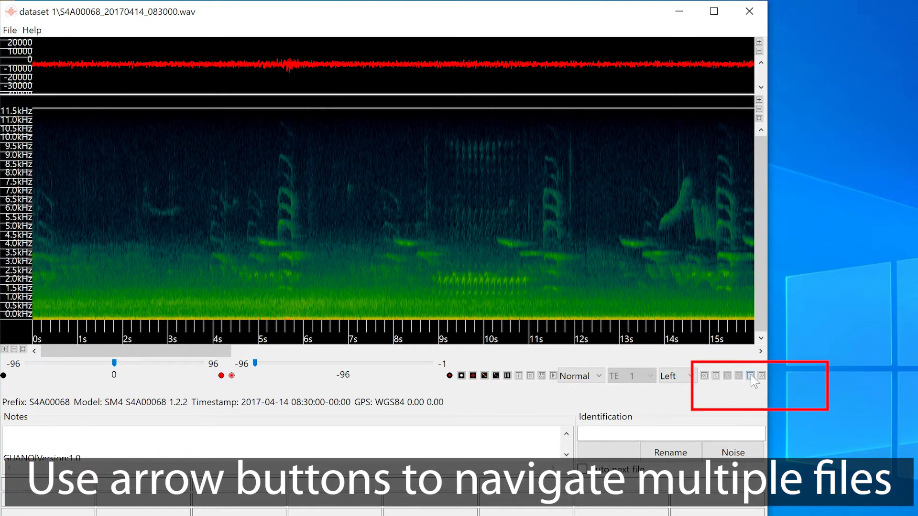
pyautogui.click(749, 375)
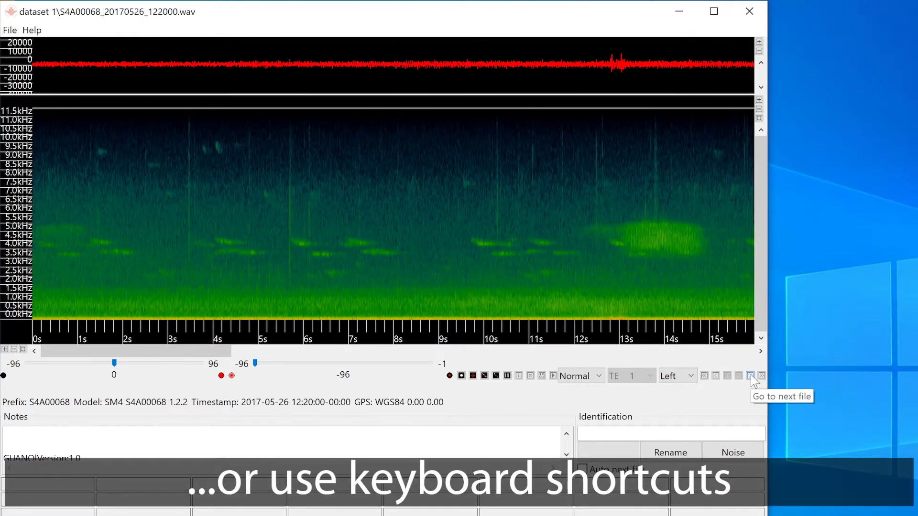
pyautogui.click(749, 376)
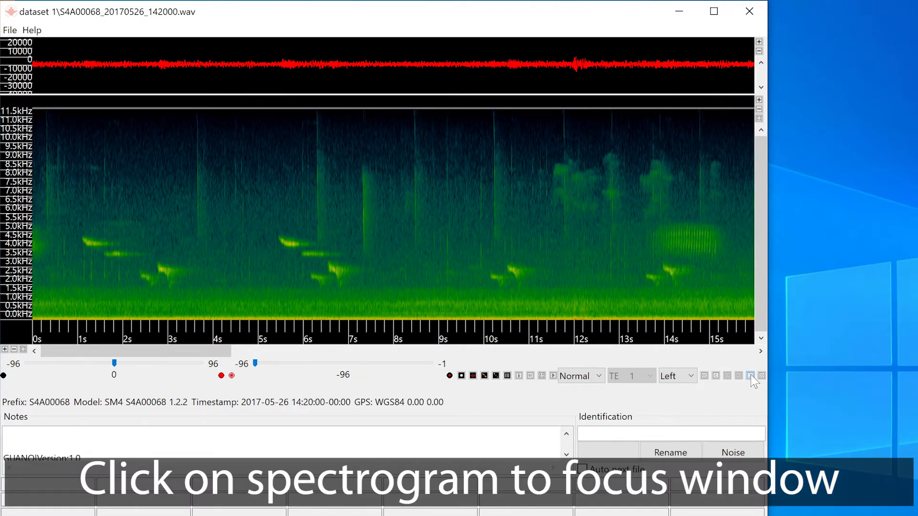
pyautogui.moveTo(614, 310)
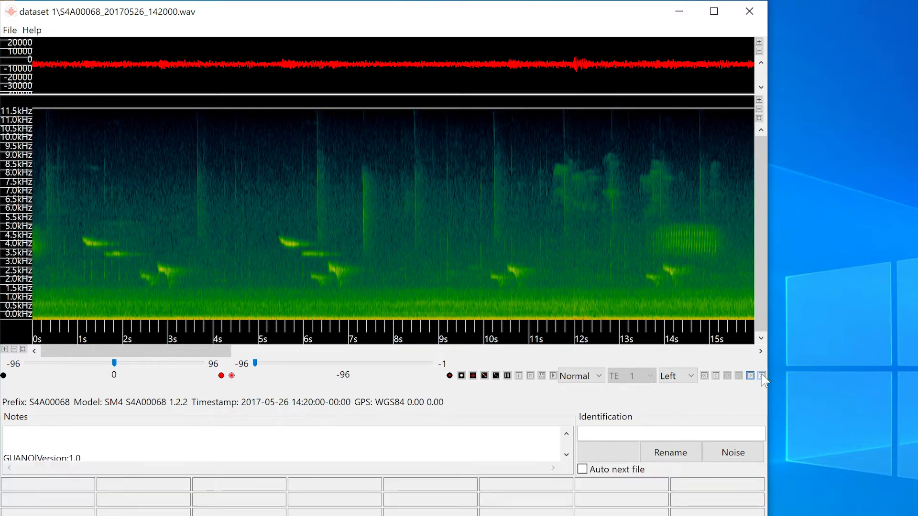
pyautogui.click(761, 376)
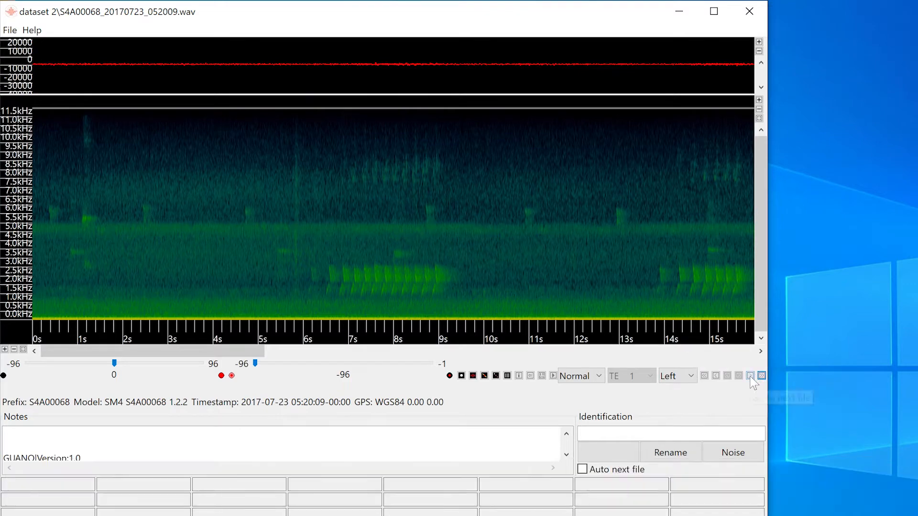
pyautogui.click(750, 376)
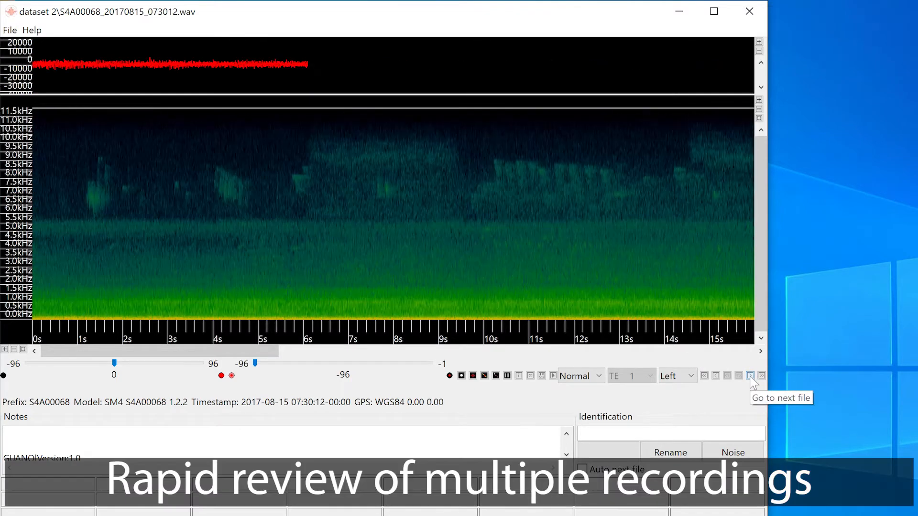
pyautogui.click(749, 376)
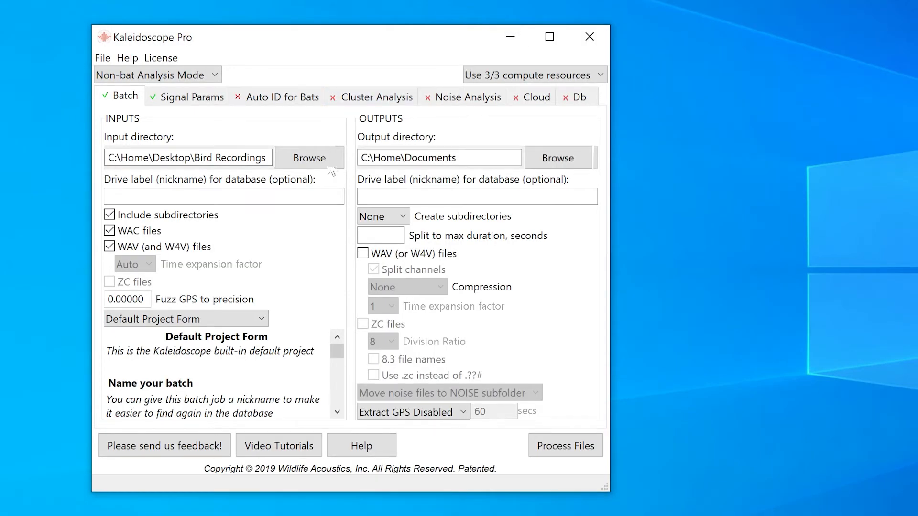
# Step: Set the batch input directory to the desktop Bird Recordings folder
pyautogui.click(310, 158)
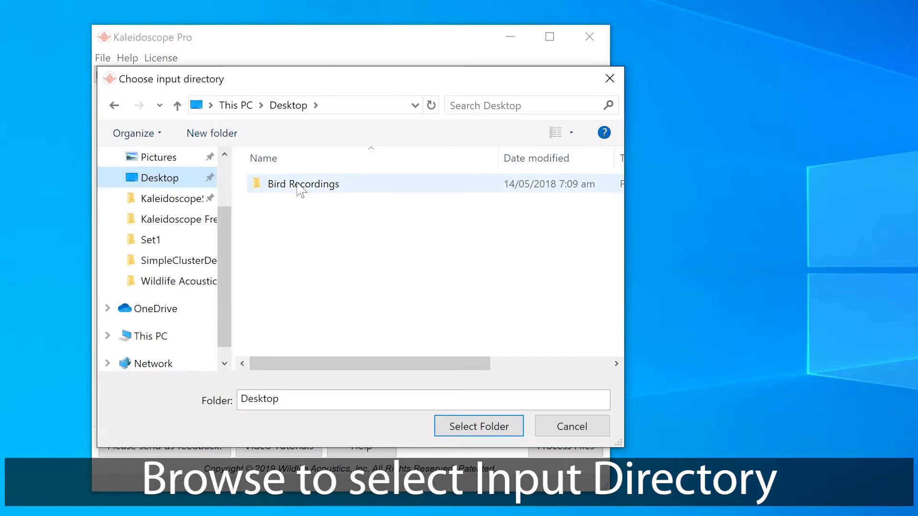
pyautogui.doubleClick(303, 185)
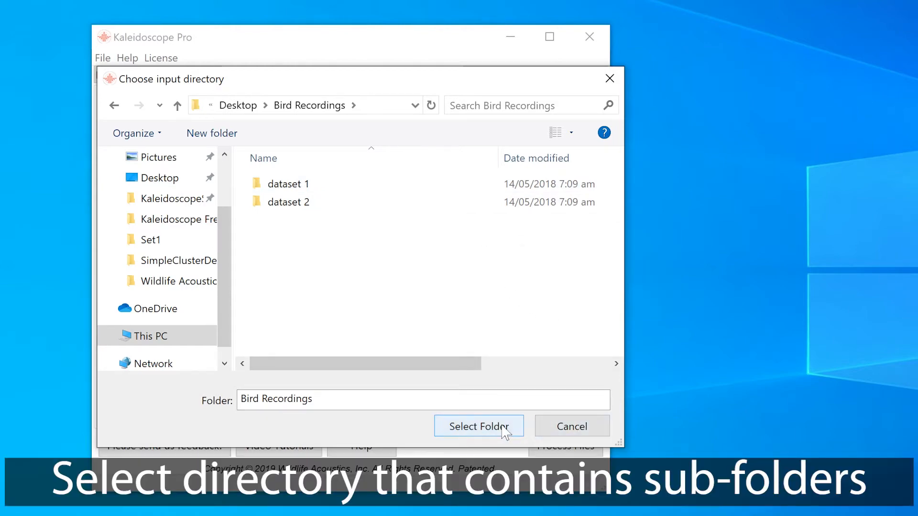
pyautogui.click(478, 426)
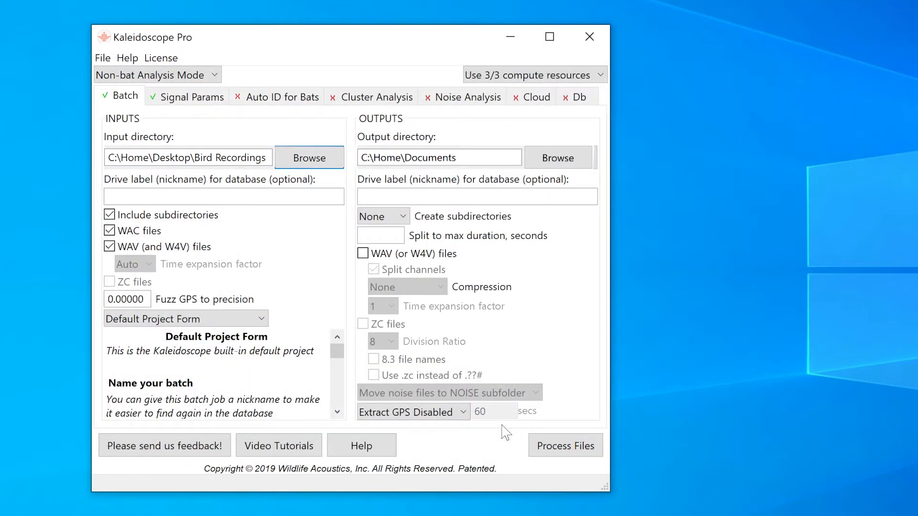
pyautogui.moveTo(505, 434)
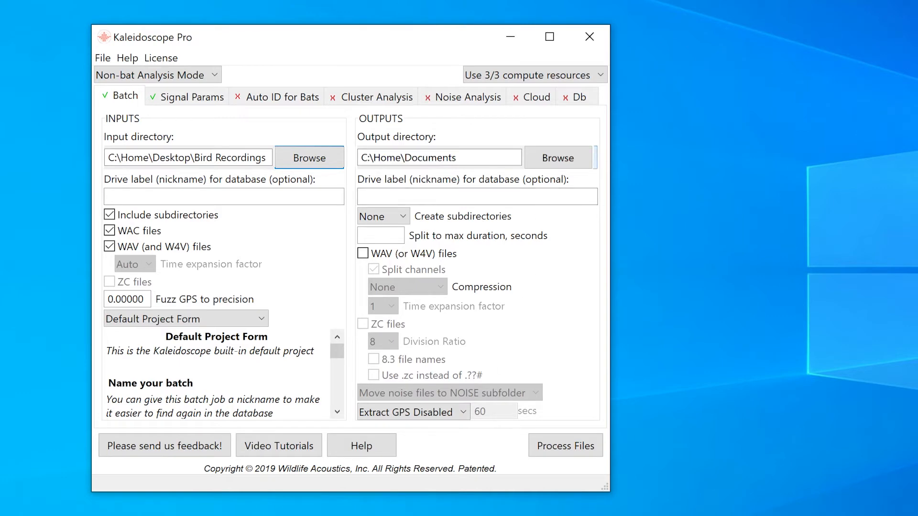
# Step: Create a new desktop folder named Outputs and use it as the batch output directory
pyautogui.click(557, 157)
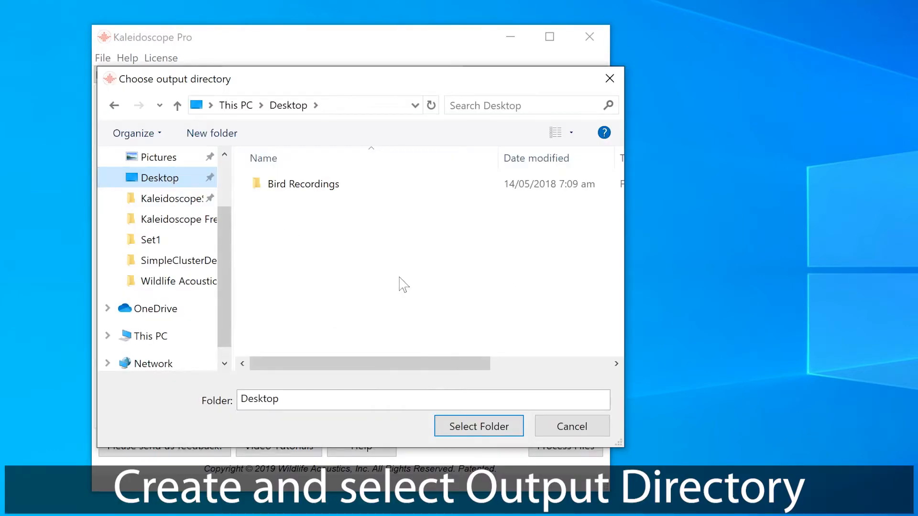
pyautogui.rightClick(403, 282)
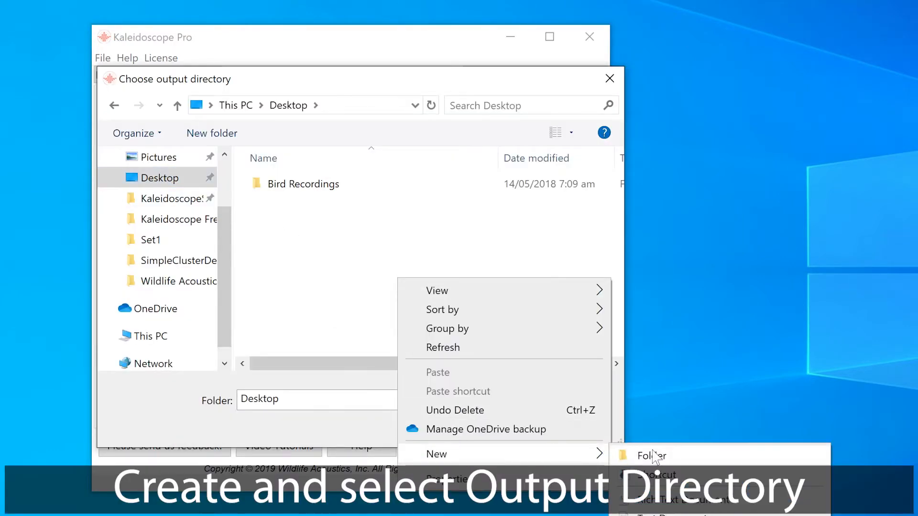
pyautogui.click(649, 455)
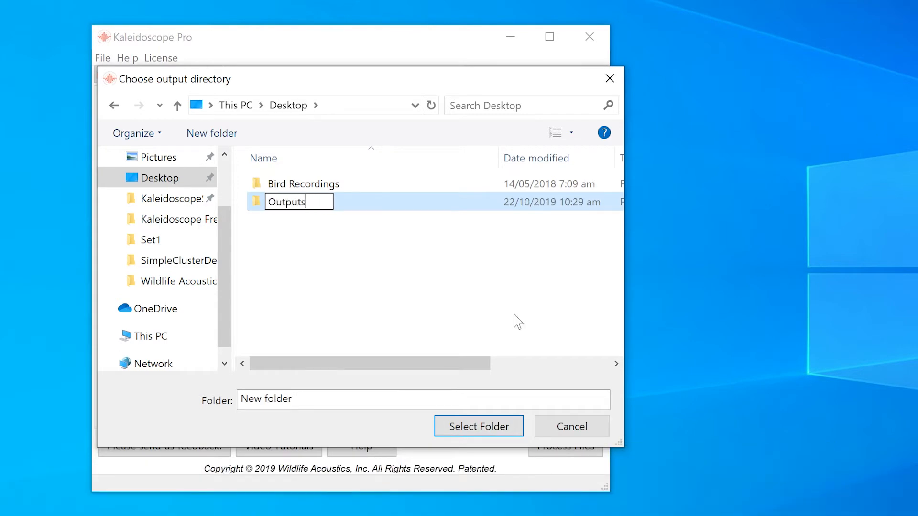
pyautogui.click(478, 426)
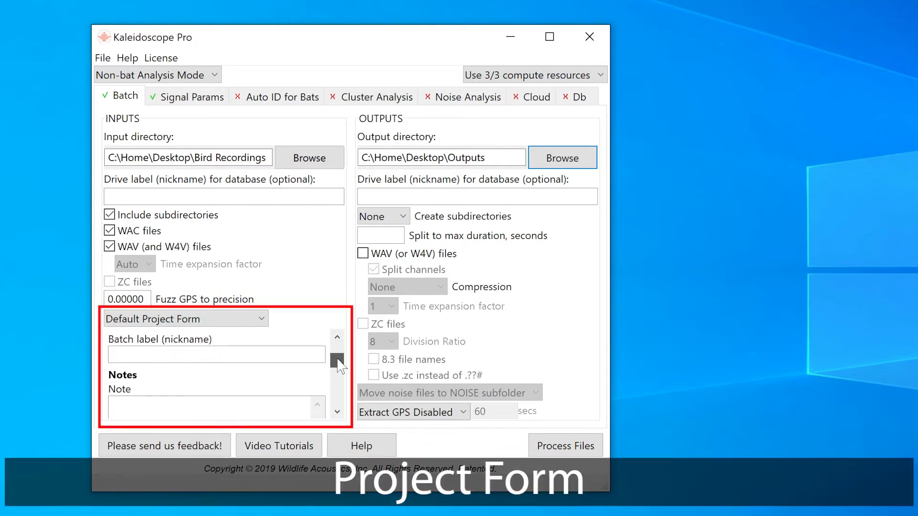
# Step: Enter the field note 'Dave's Birds' in the project form's Note box
pyautogui.scroll(-3)
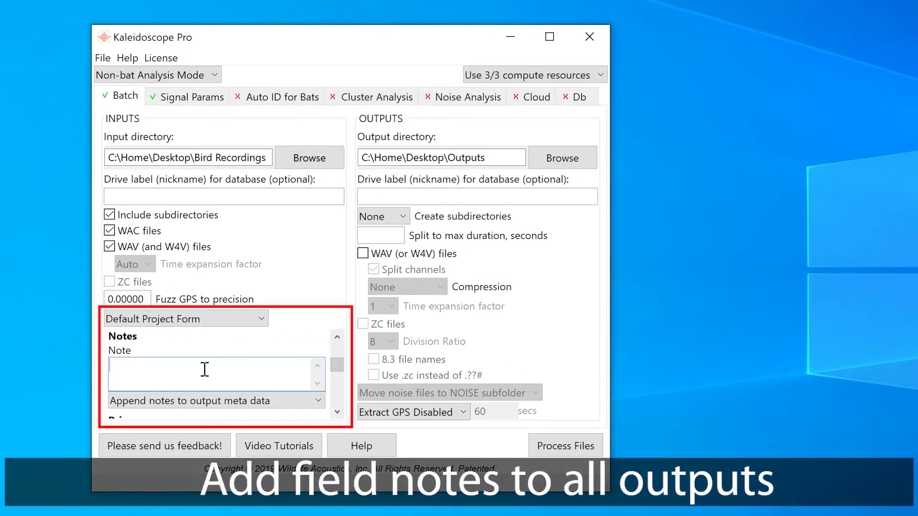
pyautogui.write("Dave's")
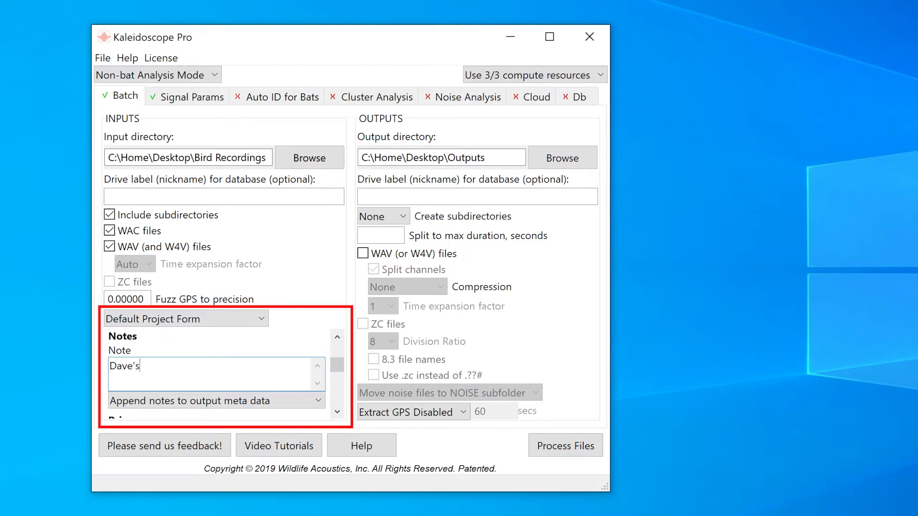
pyautogui.write('Birds')
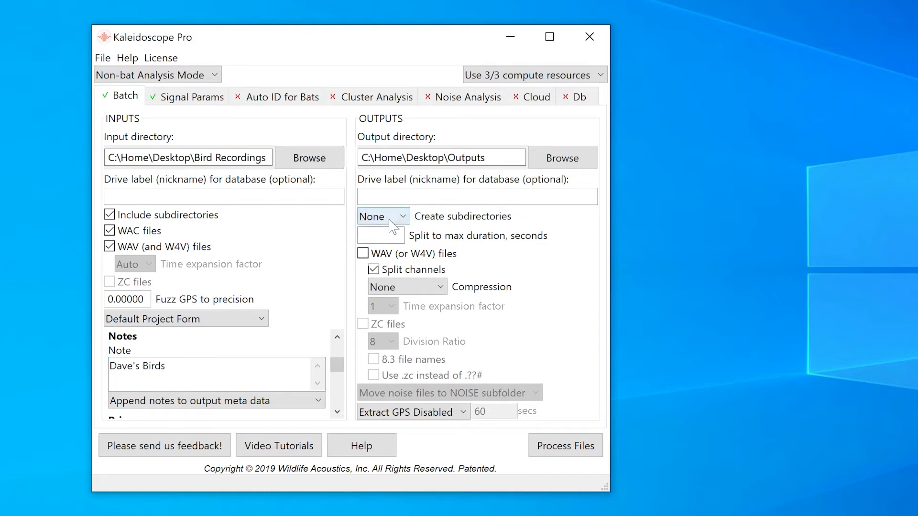
# Step: Keep Create subdirectories set to None so output is not sorted into dated subfolders
pyautogui.click(383, 216)
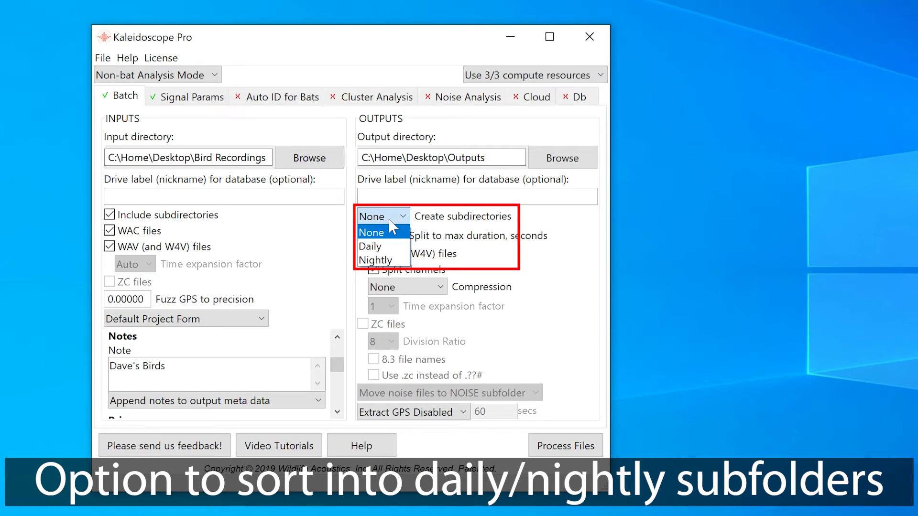
pyautogui.click(371, 232)
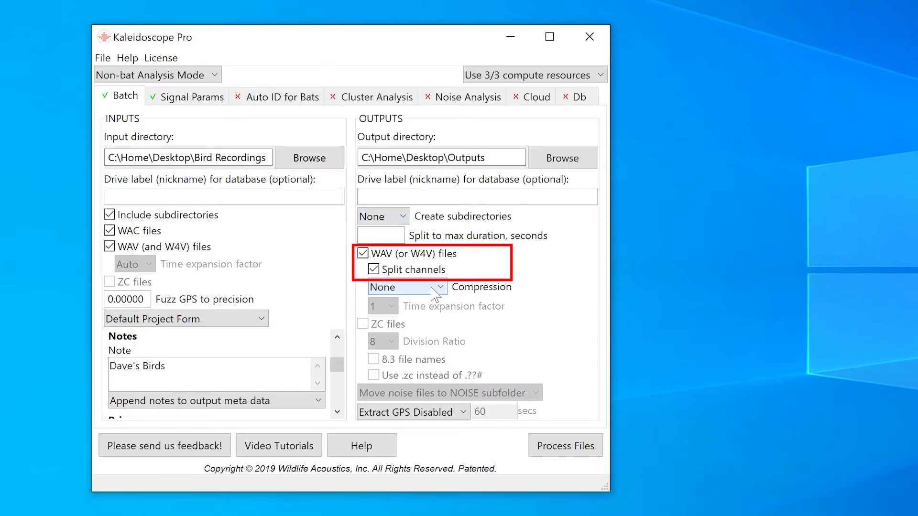
pyautogui.click(426, 287)
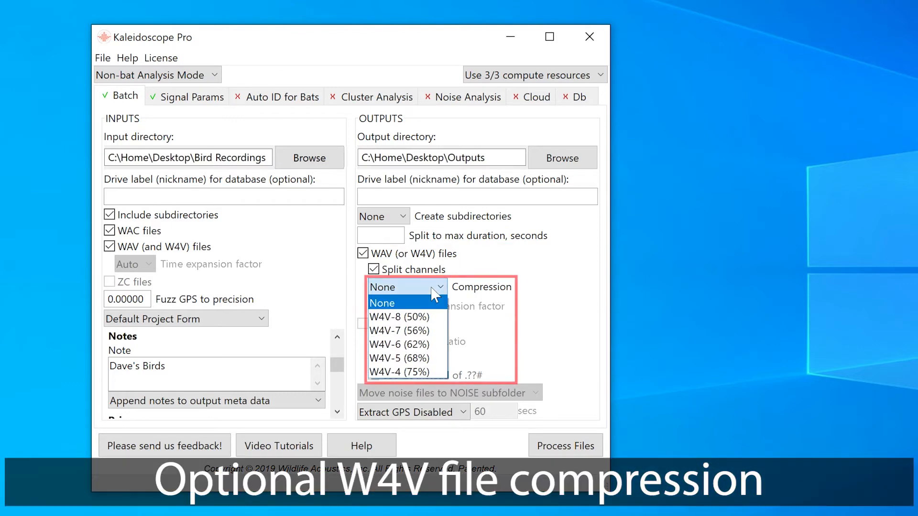
pyautogui.click(382, 303)
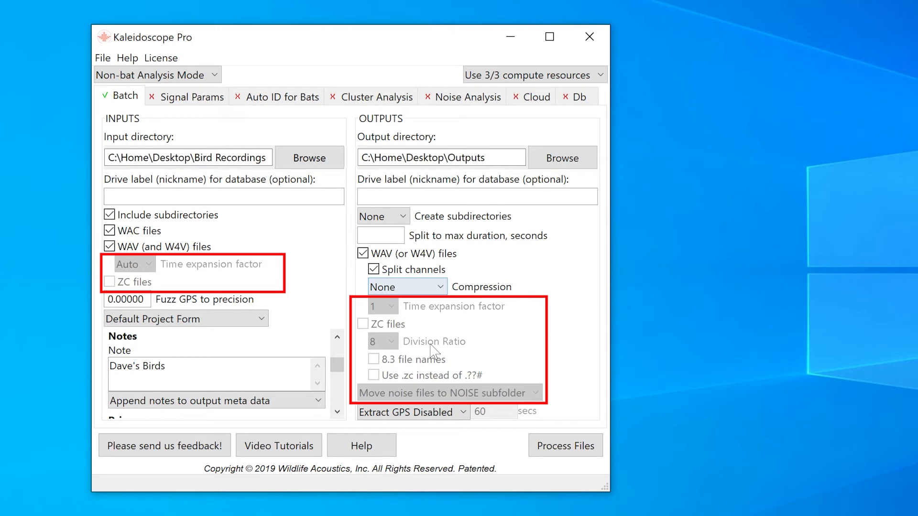
pyautogui.click(412, 412)
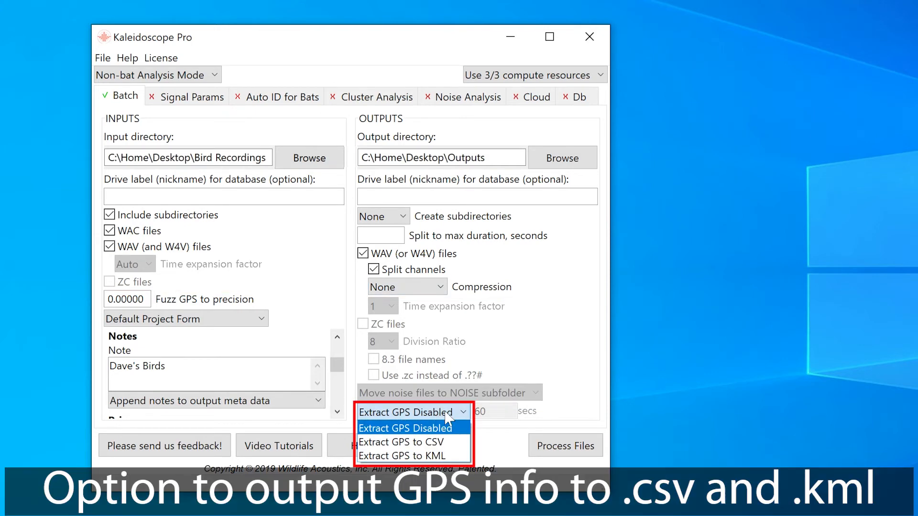
pyautogui.moveTo(455, 416)
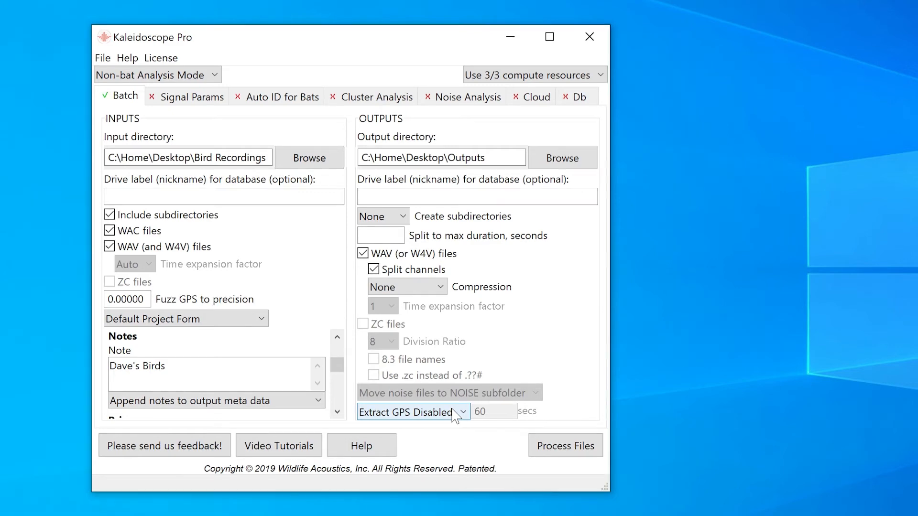
# Step: Leave GPS extraction disabled and view the Outputs folder contents in File Explorer
pyautogui.click(565, 445)
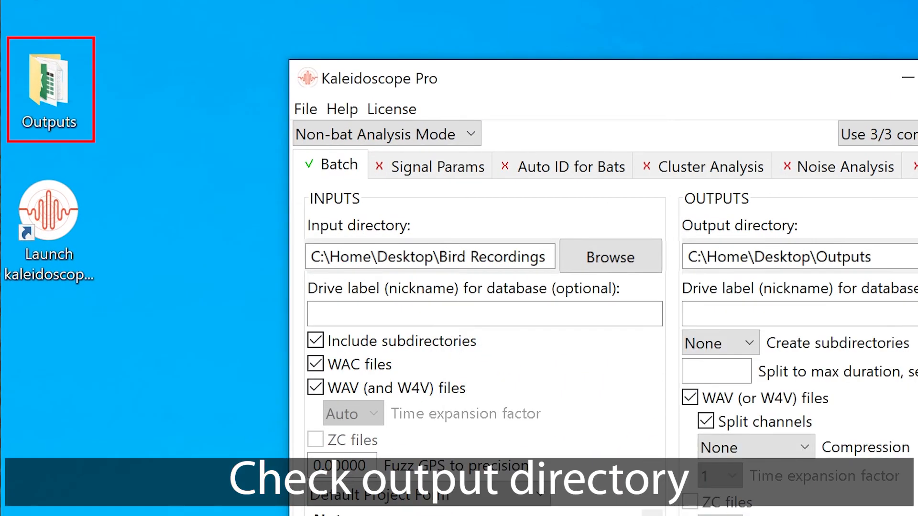
pyautogui.doubleClick(48, 81)
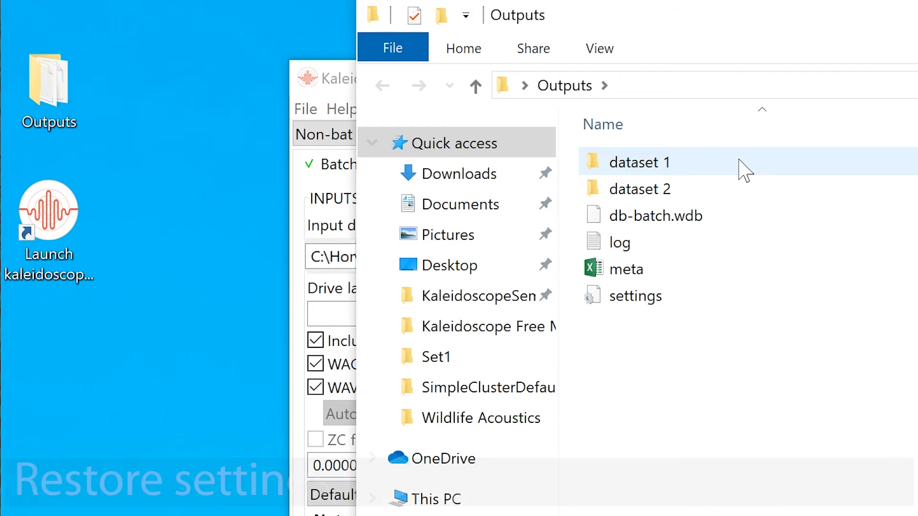
# Step: Load the saved batch results from the Outputs folder into the Results window
pyautogui.click(306, 108)
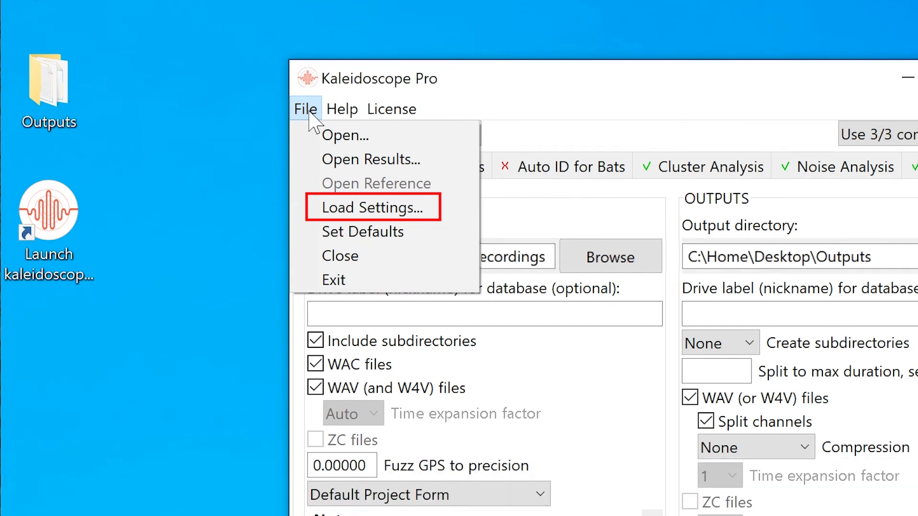
pyautogui.click(371, 206)
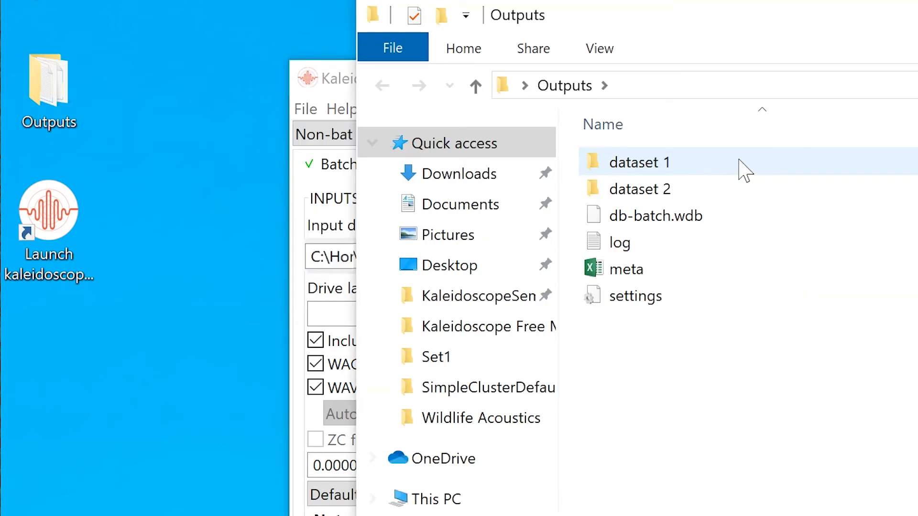
pyautogui.click(626, 270)
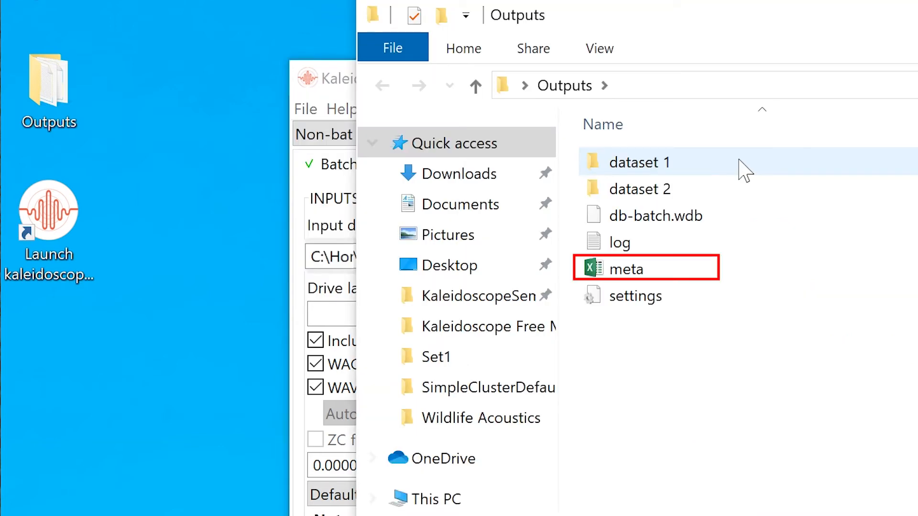
pyautogui.click(305, 109)
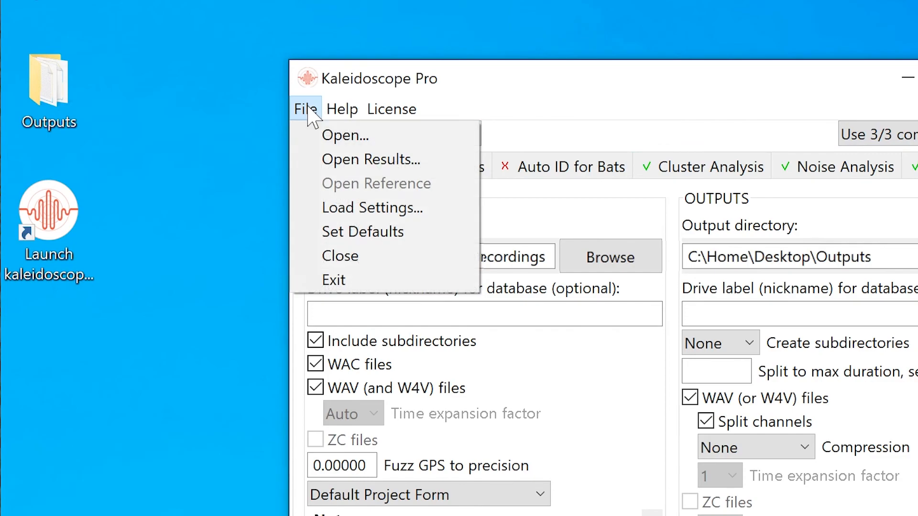
pyautogui.click(370, 159)
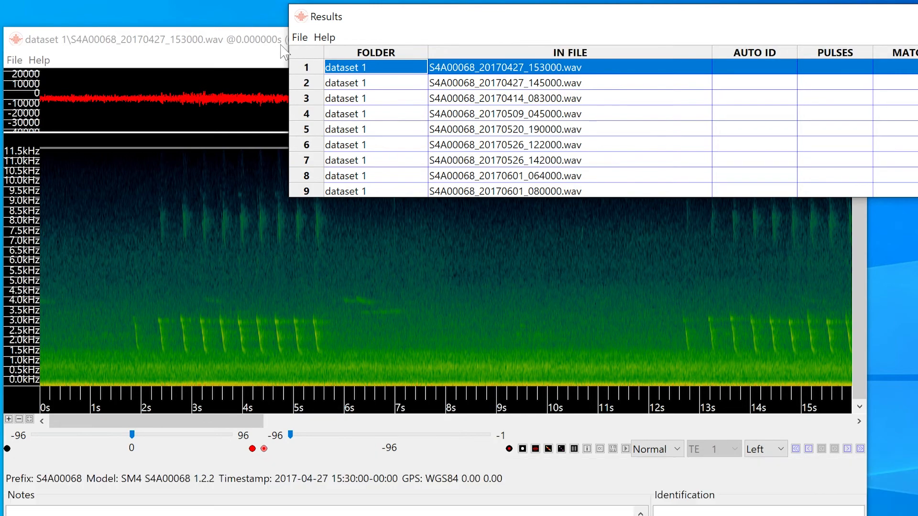
# Step: Add the MANUAL ID and NOTES columns to the Results table via Edit columns
pyautogui.click(300, 37)
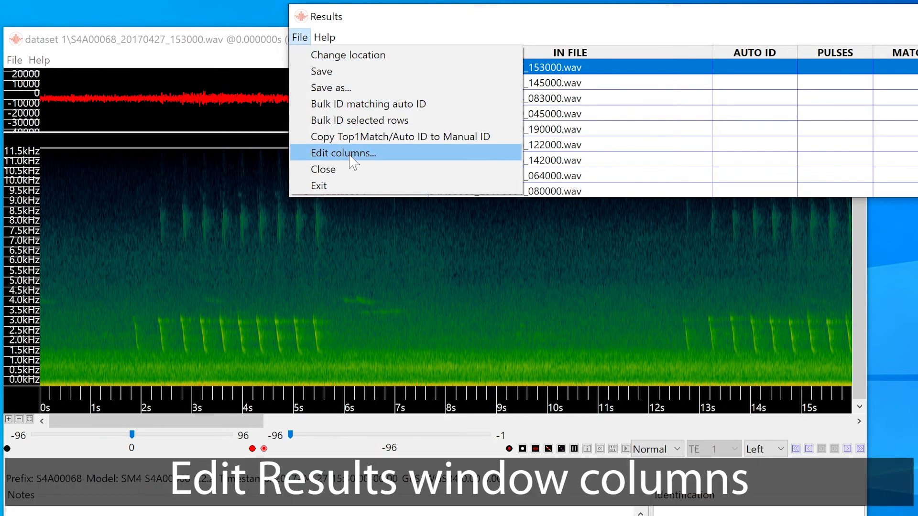
pyautogui.click(343, 153)
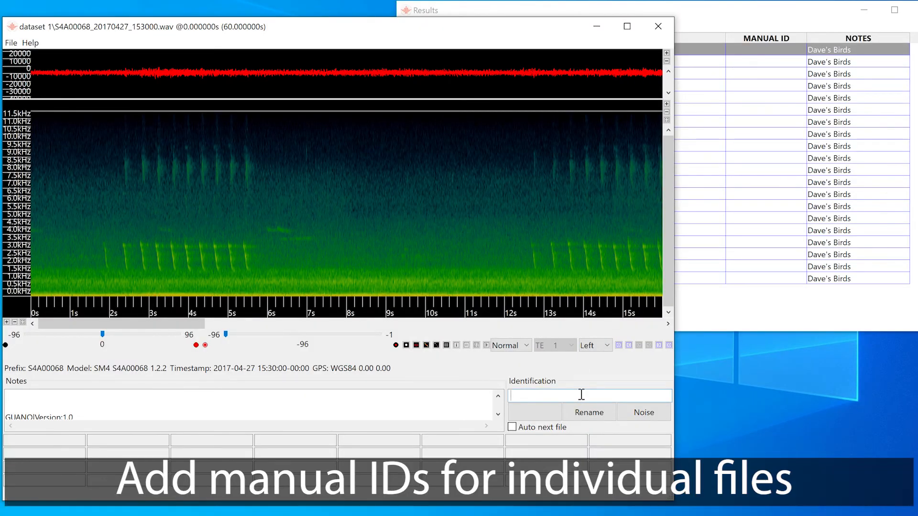
# Step: Enter Bird 1 as the manual identification for the first recording
pyautogui.write('Bird 1')
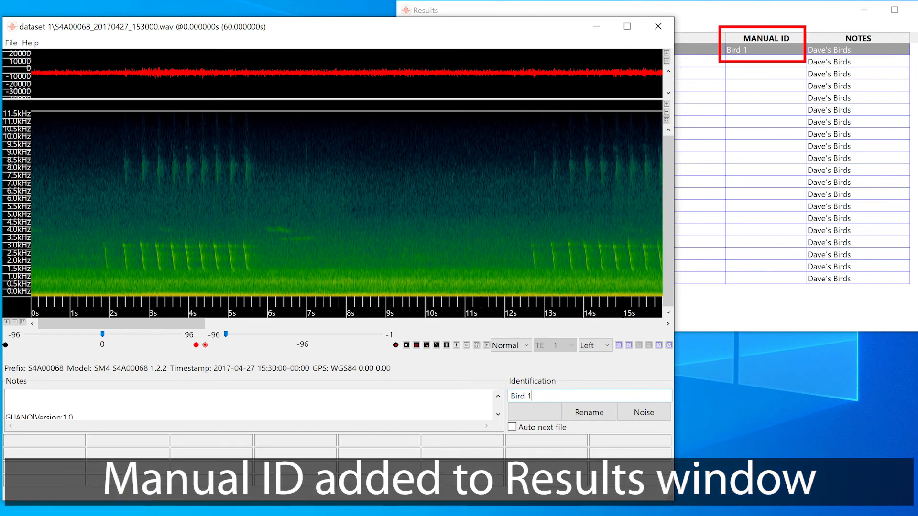
pyautogui.moveTo(596, 440)
pyautogui.write('Different')
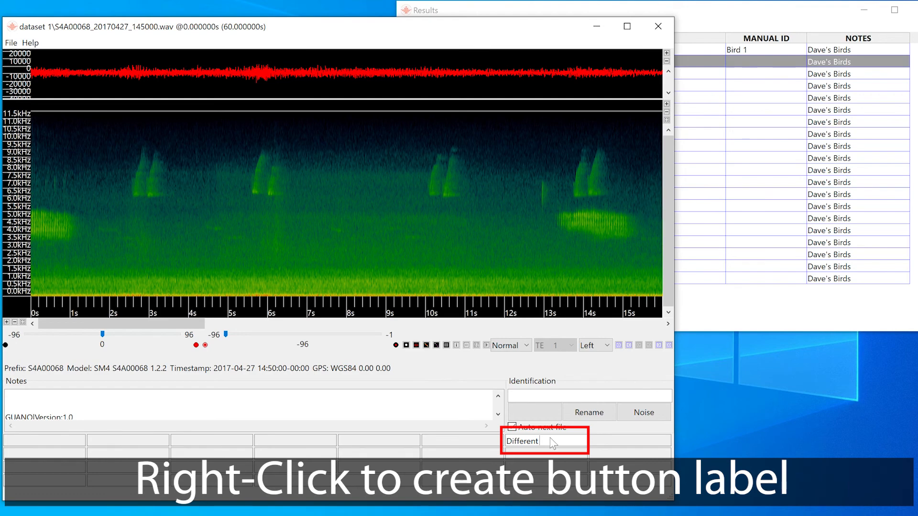
# Step: Create the Different Bird ID label with Auto next file on, skipping non-matching recordings
pyautogui.click(513, 426)
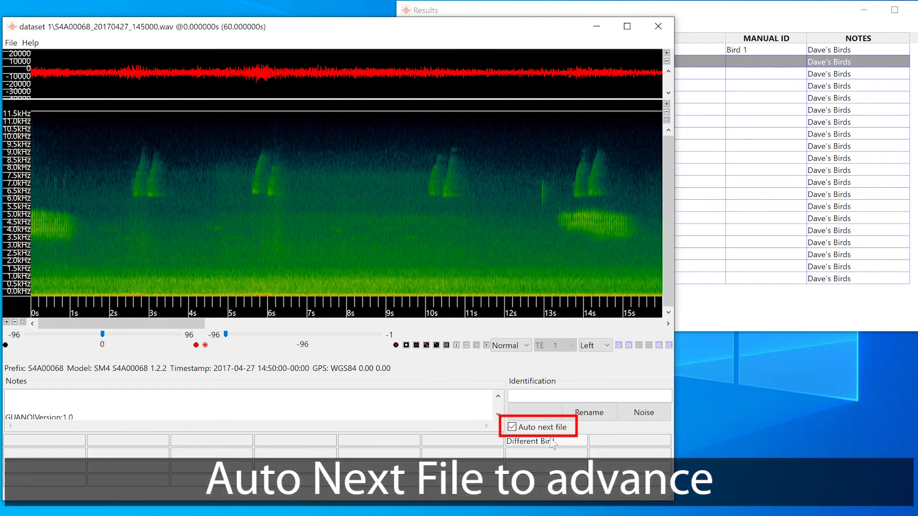
pyautogui.click(531, 440)
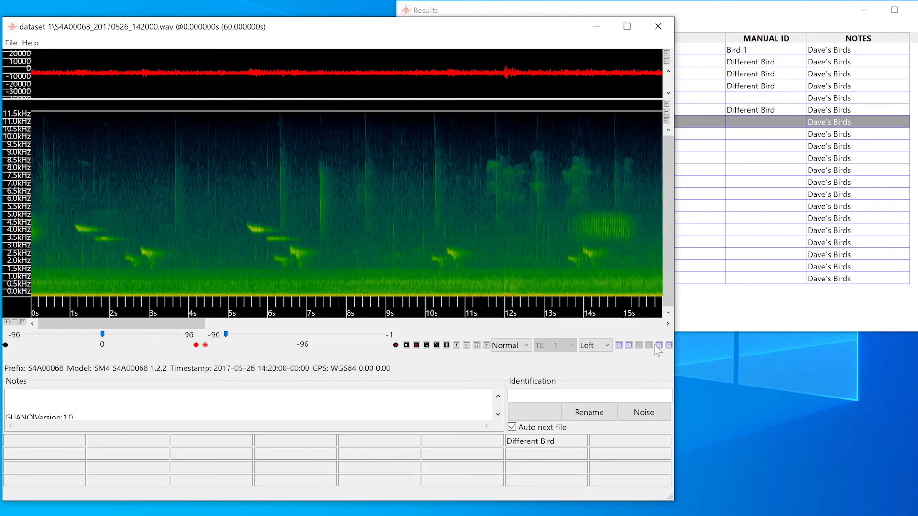
pyautogui.click(657, 345)
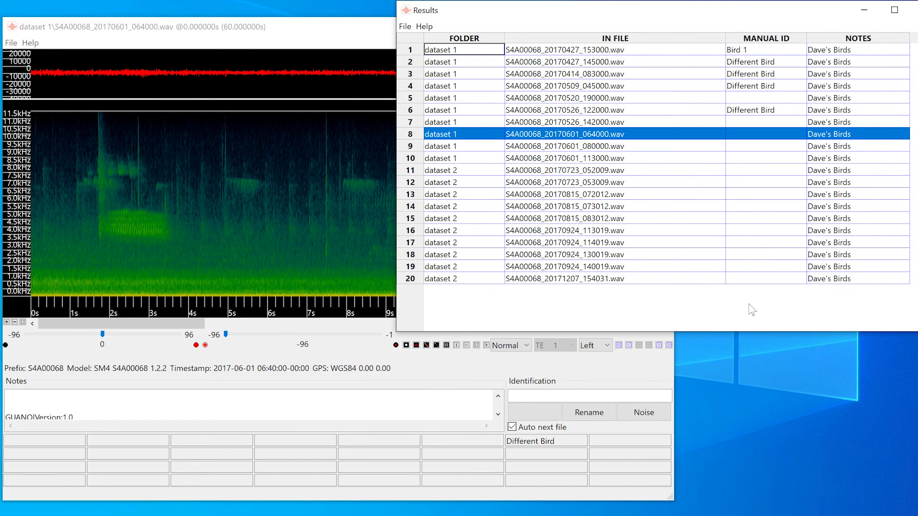
# Step: Save the reviewed manual IDs from the Results window
pyautogui.click(407, 27)
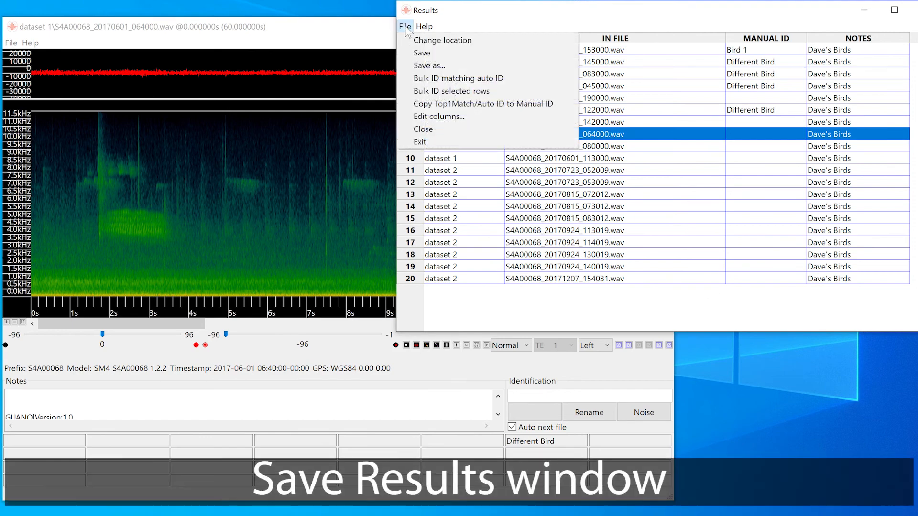
pyautogui.click(421, 53)
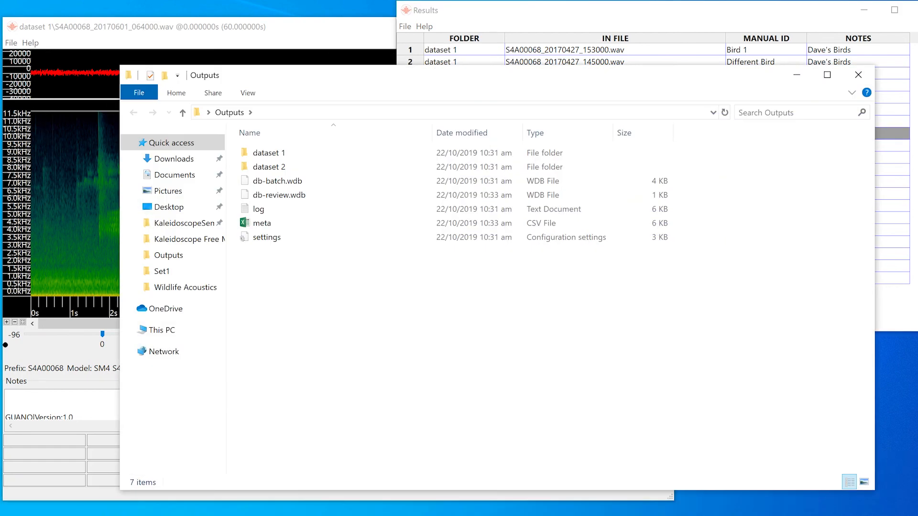
# Step: Select the updated meta CSV in the Outputs folder beside db-review.wdb
pyautogui.click(258, 208)
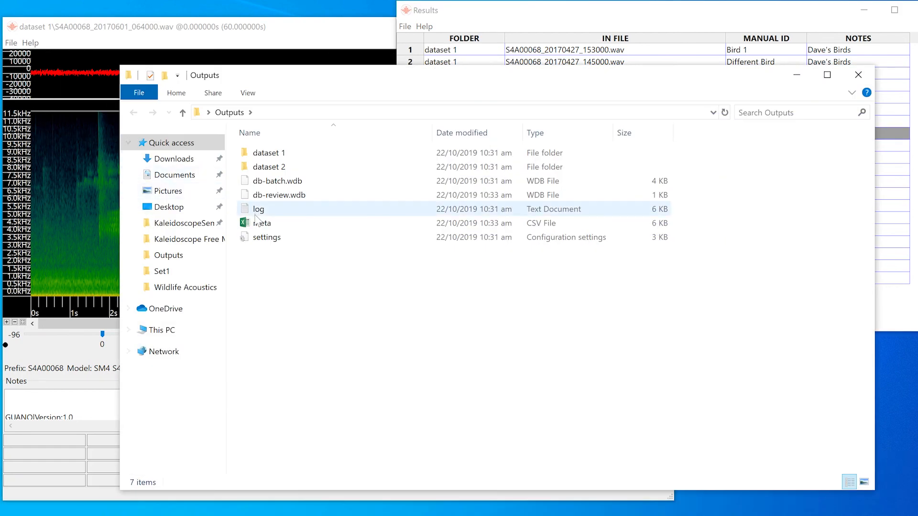
pyautogui.click(262, 223)
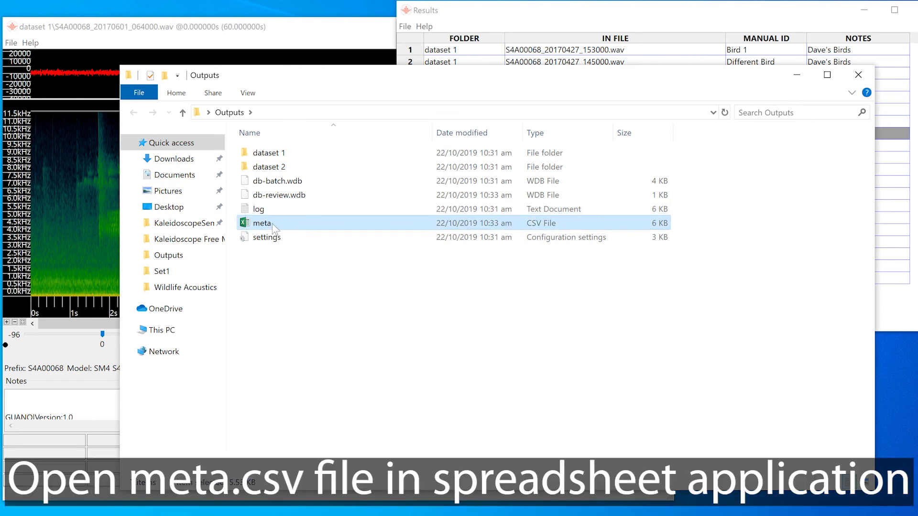
# Step: View meta.csv in Excel showing Dave's Birds notes and Bird 1 / Different Bird manual IDs
pyautogui.doubleClick(261, 223)
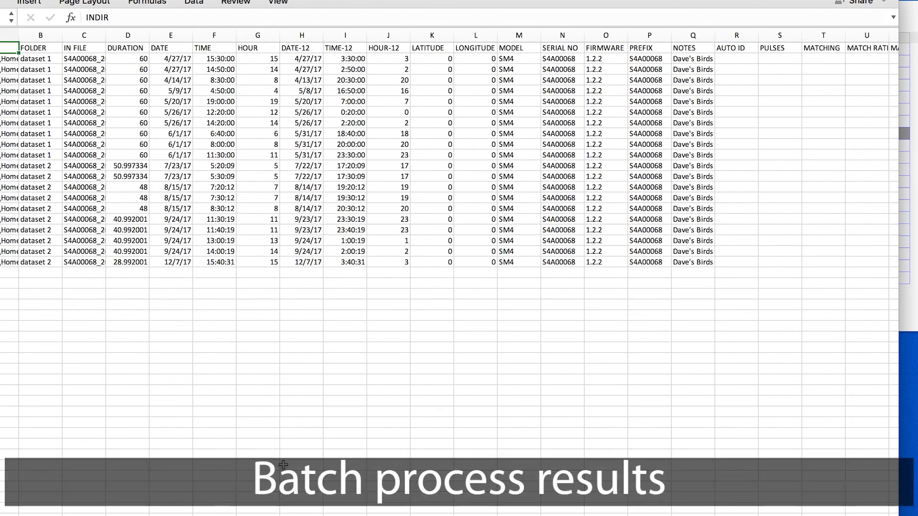
pyautogui.hscroll(3)
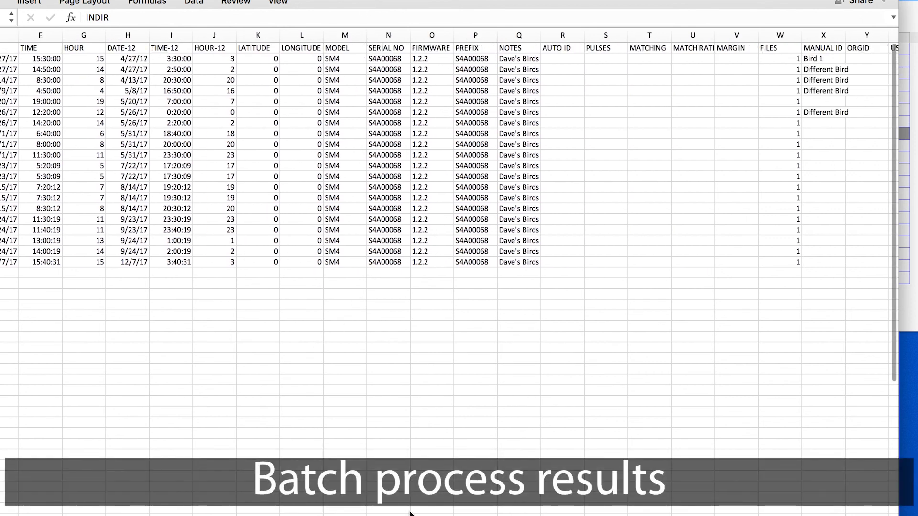